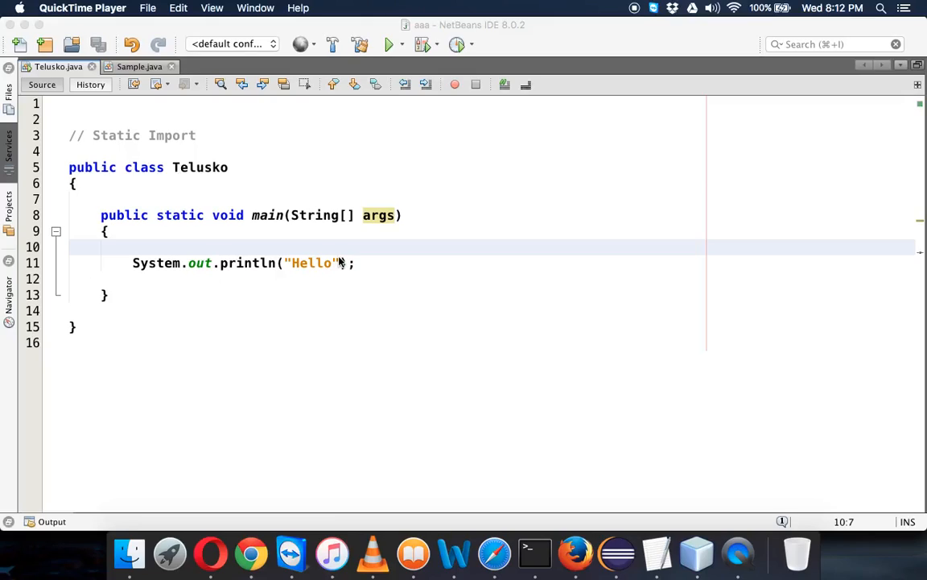
pyautogui.moveTo(416, 269)
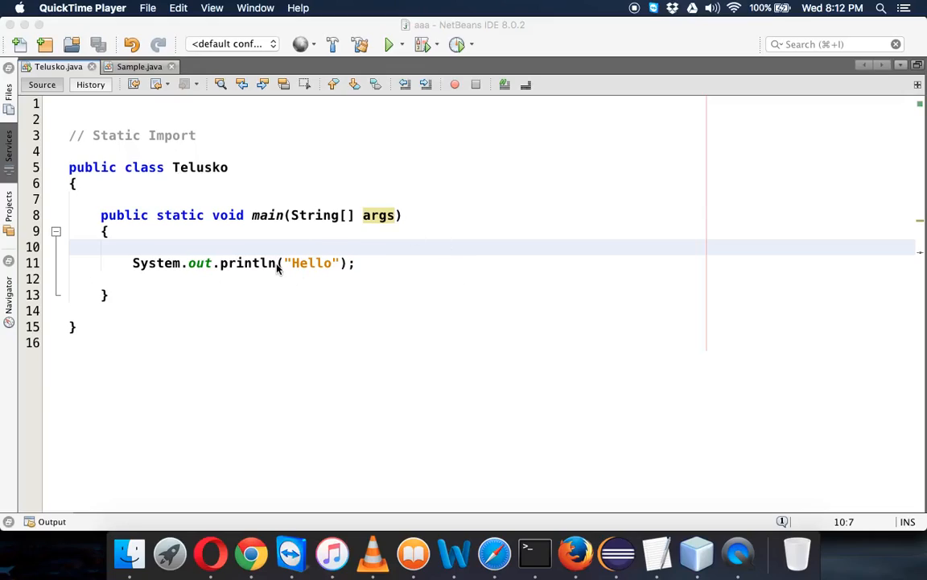
pyautogui.moveTo(370, 263)
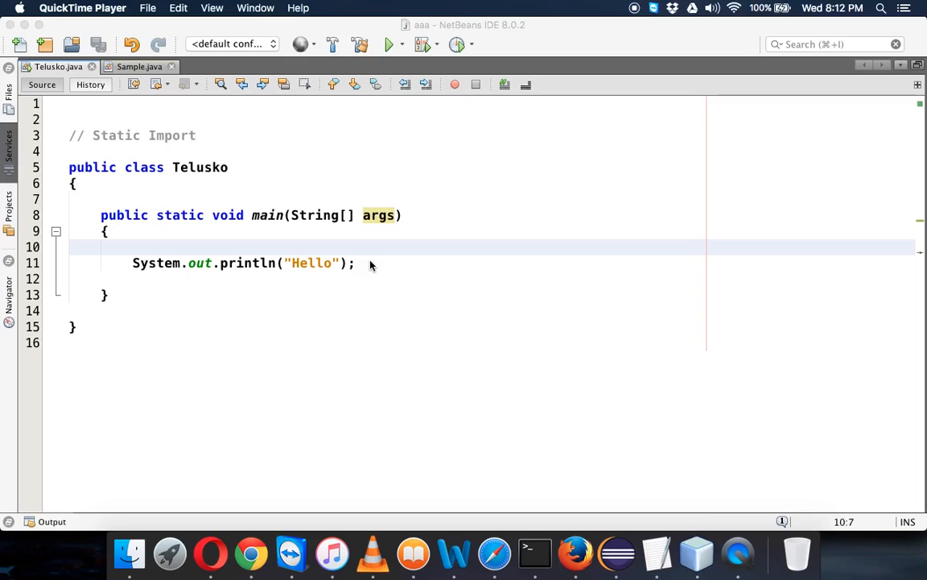
# Open the System class source from the System.out.println call in Telusko.java
pyautogui.doubleClick(156, 262)
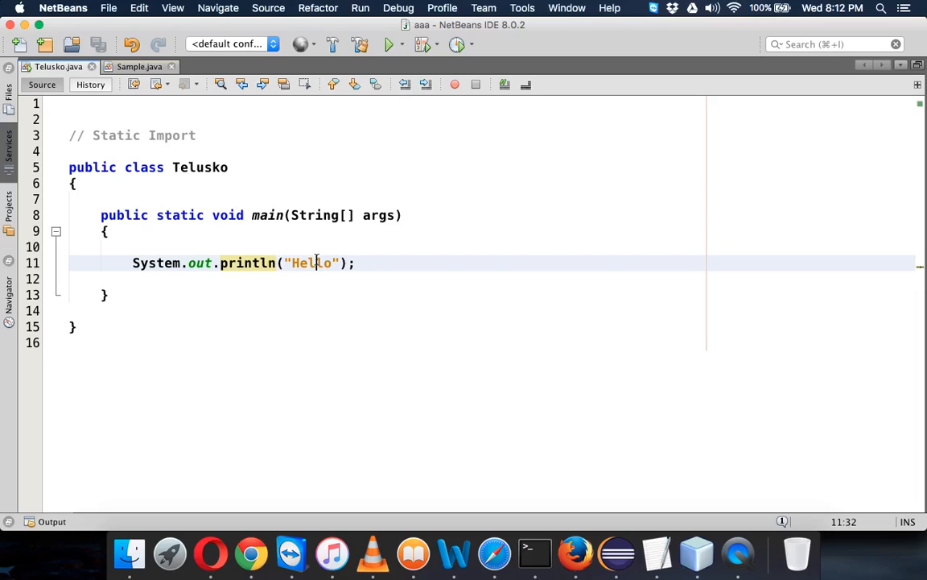
pyautogui.doubleClick(247, 263)
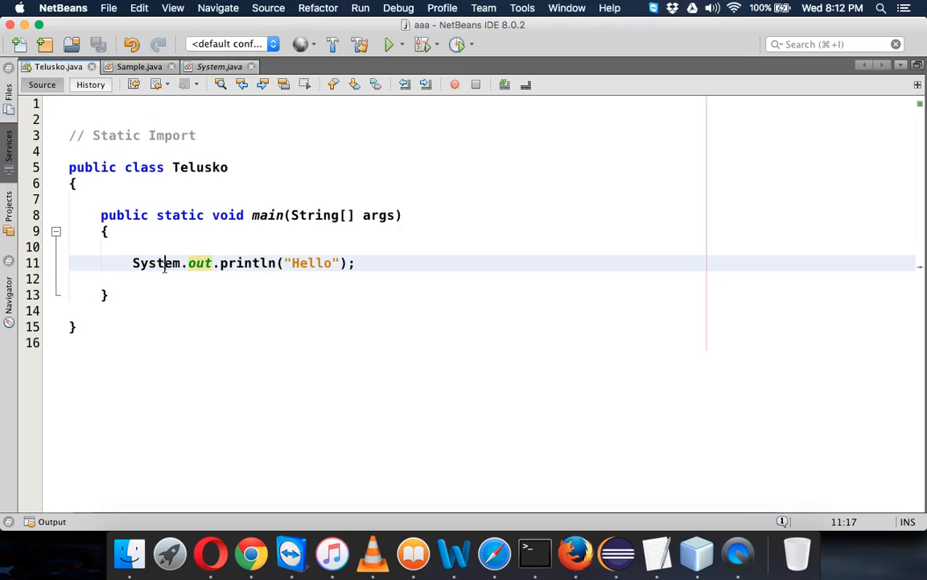
pyautogui.doubleClick(156, 262)
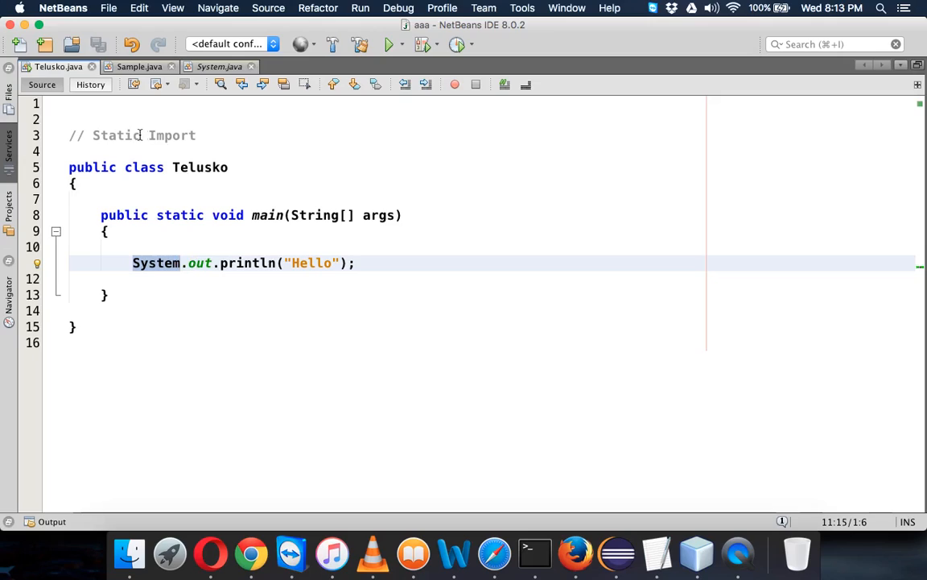
# Add import java.lang.System.out;, shorten the call to out.println("Hello"), and save Telusko.java
pyautogui.write('import')
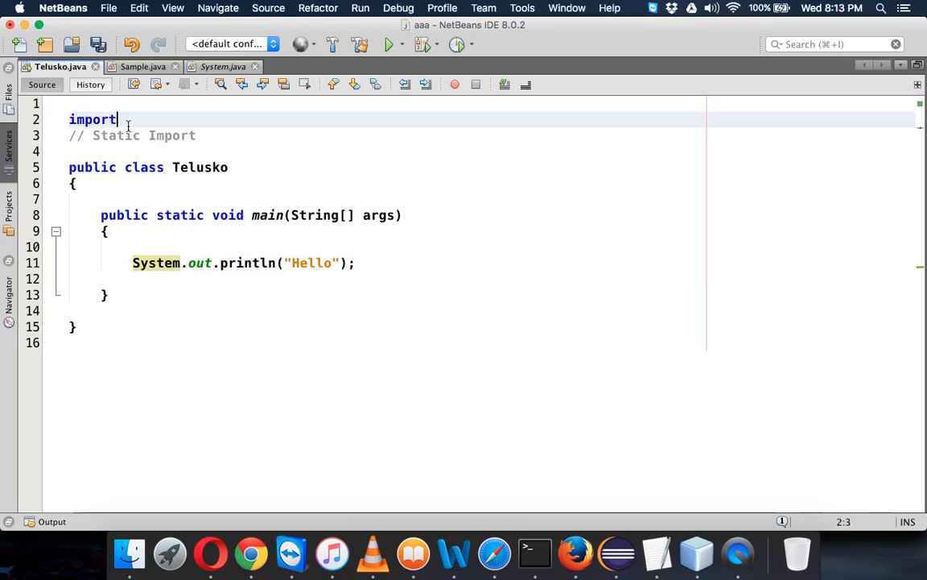
pyautogui.write('" "')
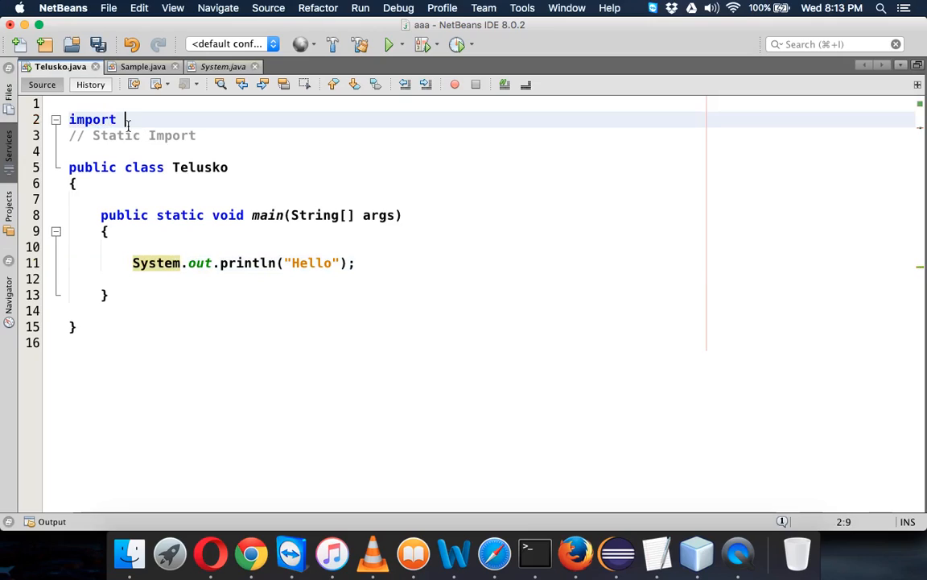
pyautogui.write('java.lang')
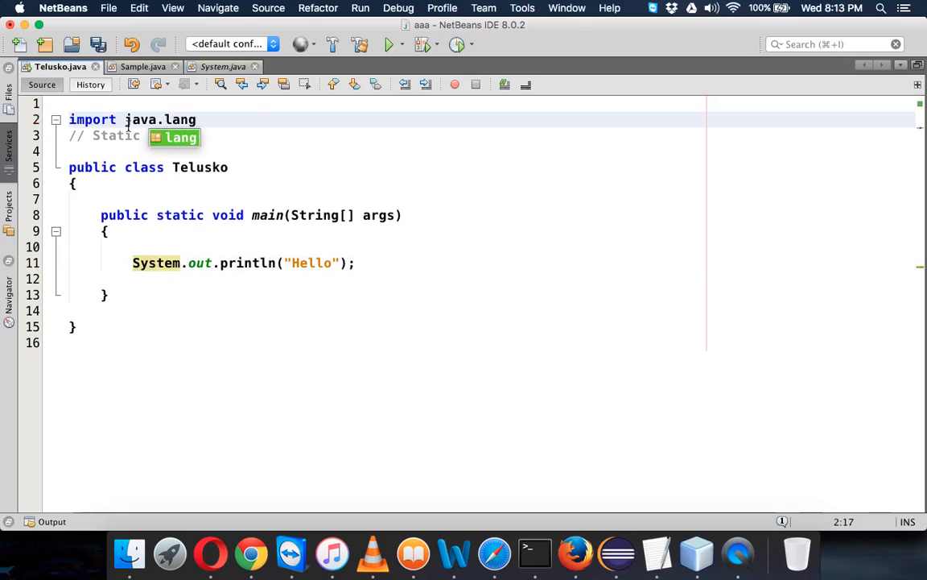
pyautogui.write('.System.;')
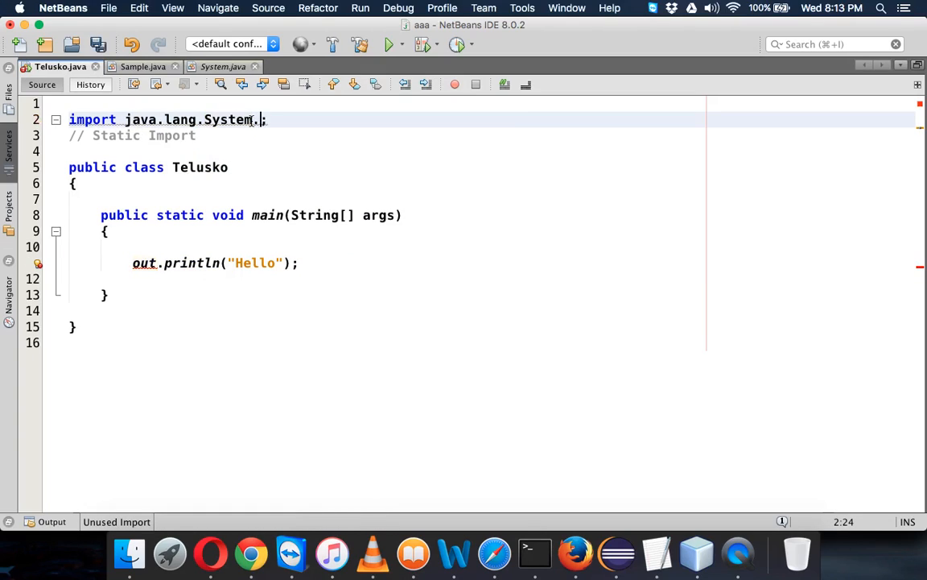
pyautogui.write('out')
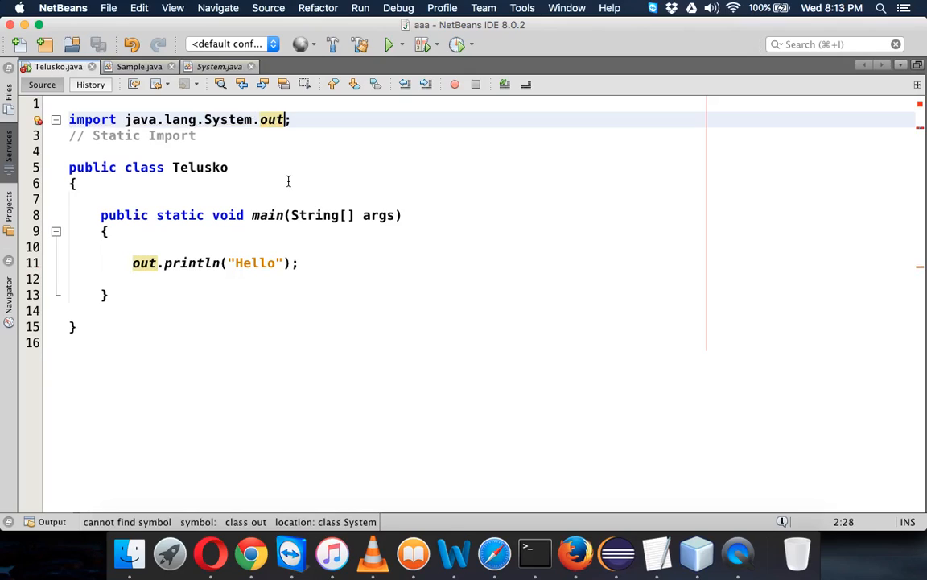
pyautogui.moveTo(255, 142)
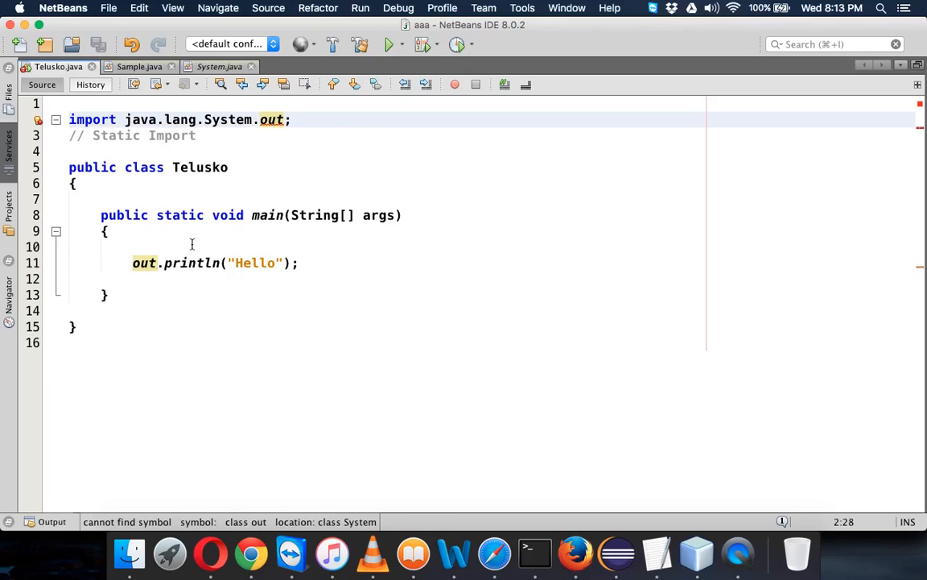
pyautogui.moveTo(37, 120)
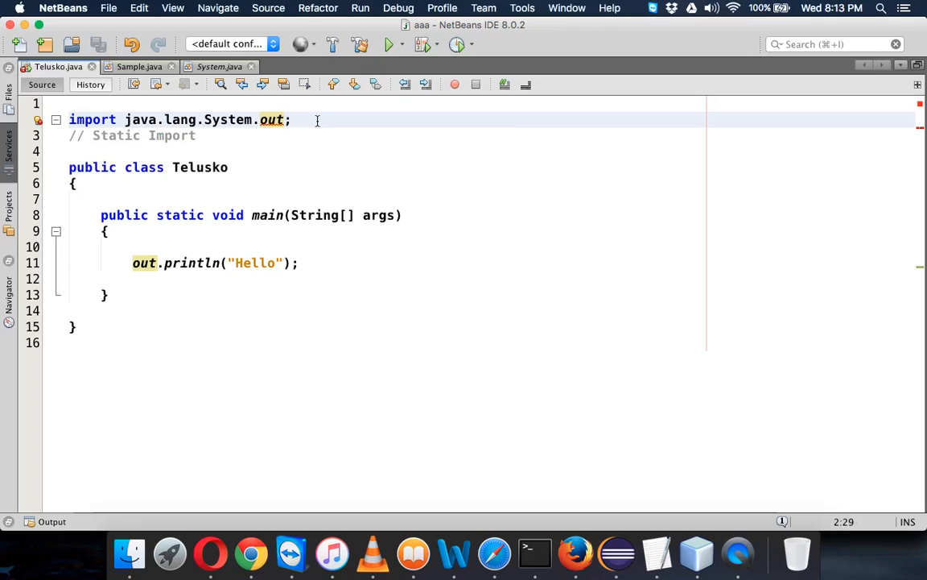
pyautogui.press('Backspace')
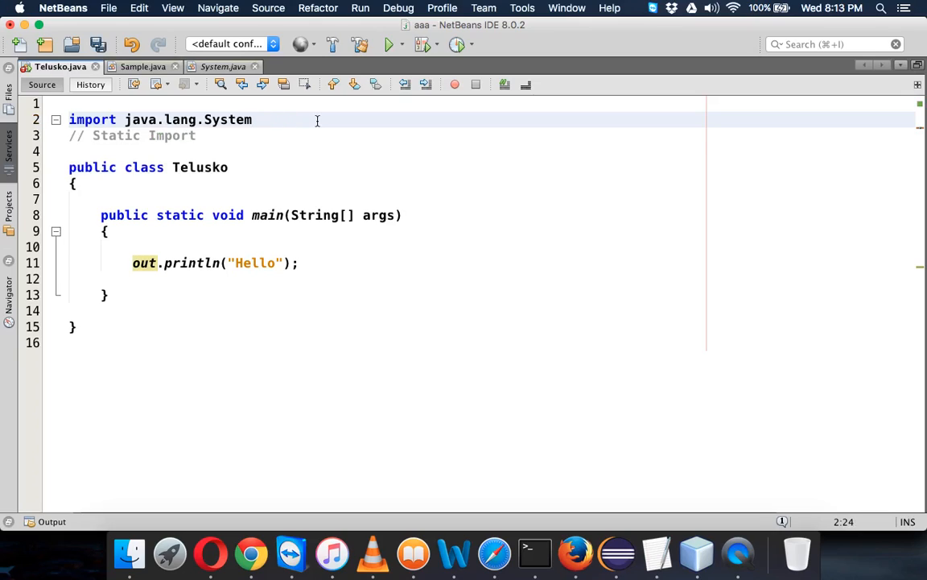
pyautogui.write('.out;')
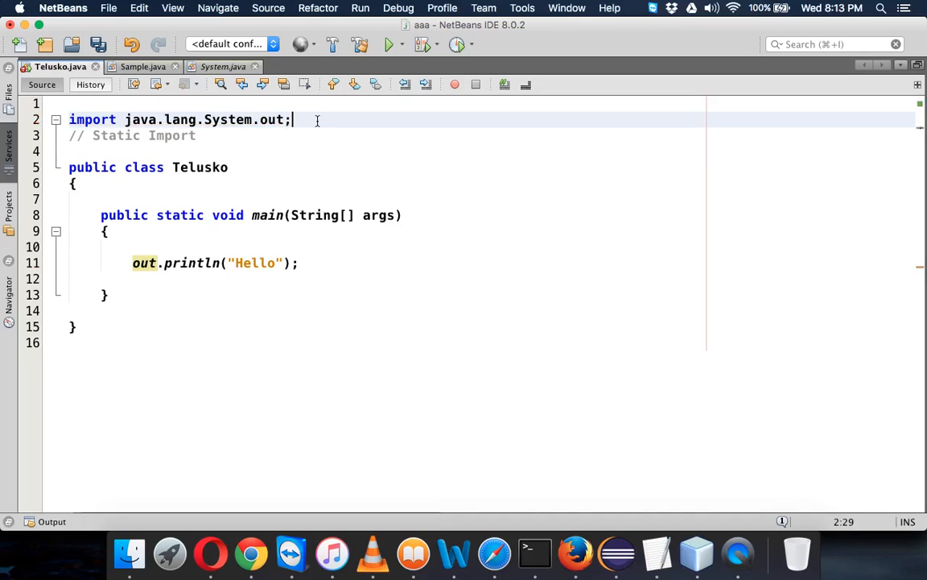
pyautogui.press('cmd+s')
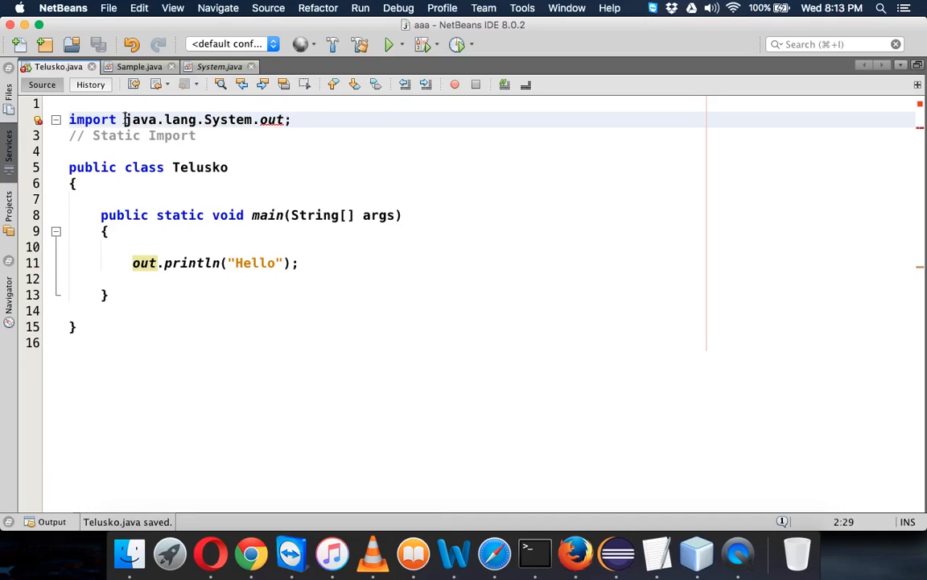
# Make the System.out import static, save Telusko.java, and switch to Sample.java with its show() method
pyautogui.write('stia')
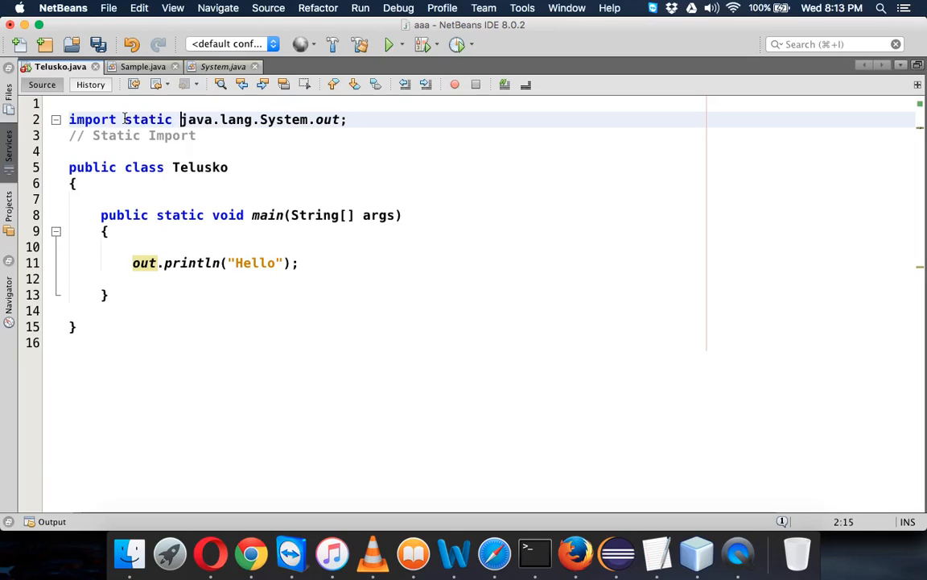
pyautogui.press('cmd+s')
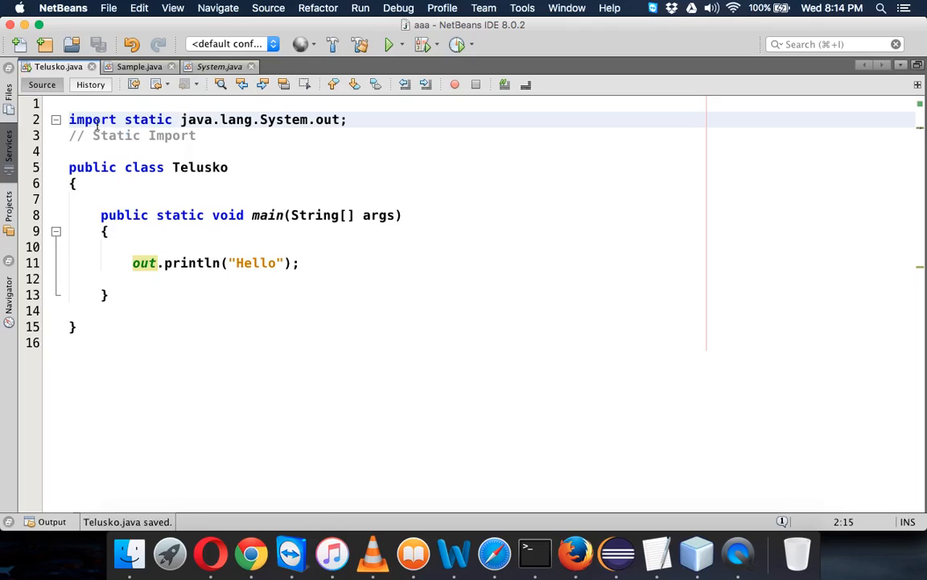
pyautogui.moveTo(258, 119)
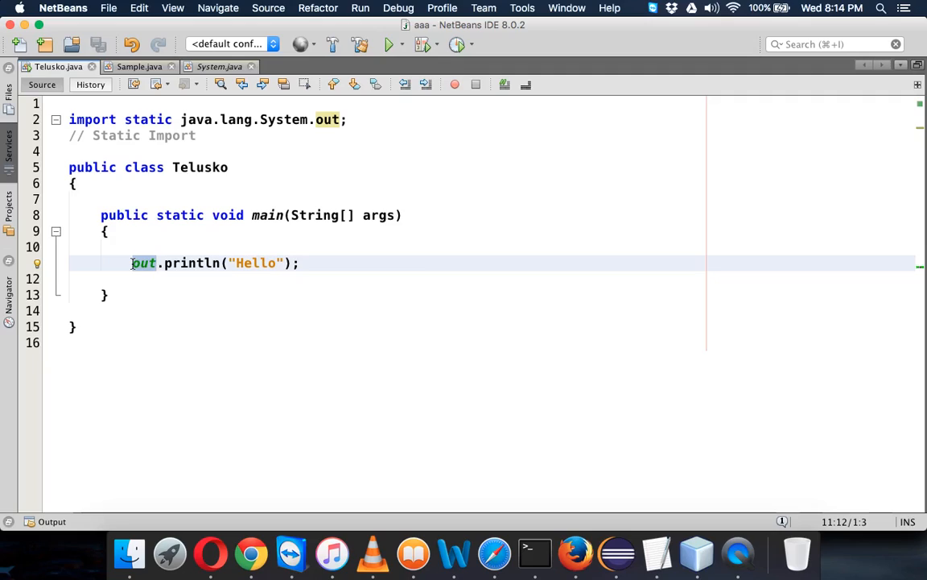
pyautogui.click(158, 263)
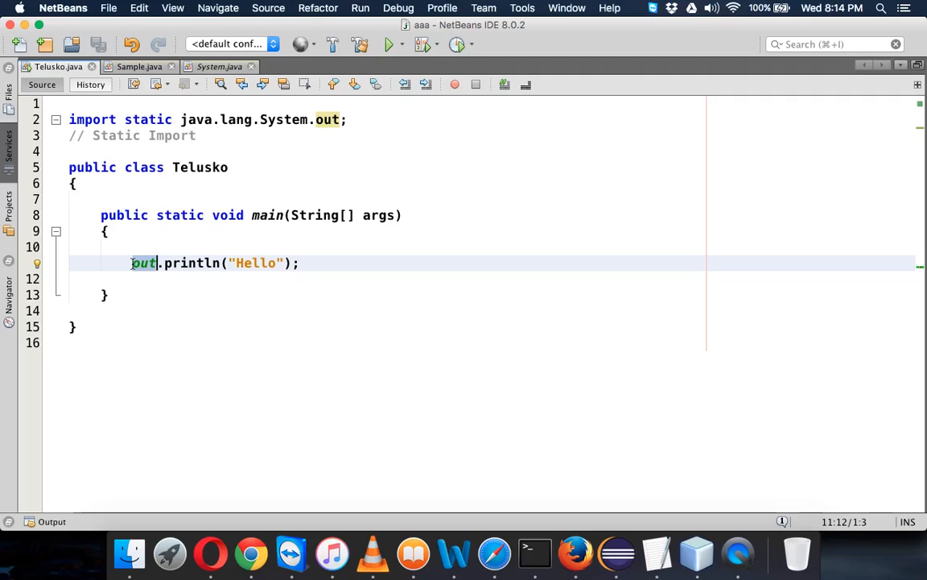
pyautogui.click(140, 135)
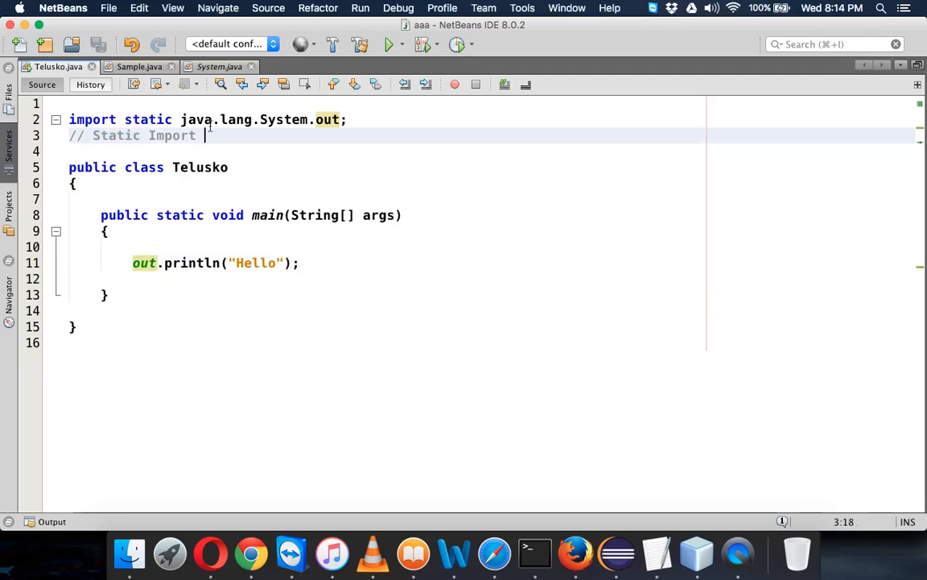
pyautogui.click(139, 66)
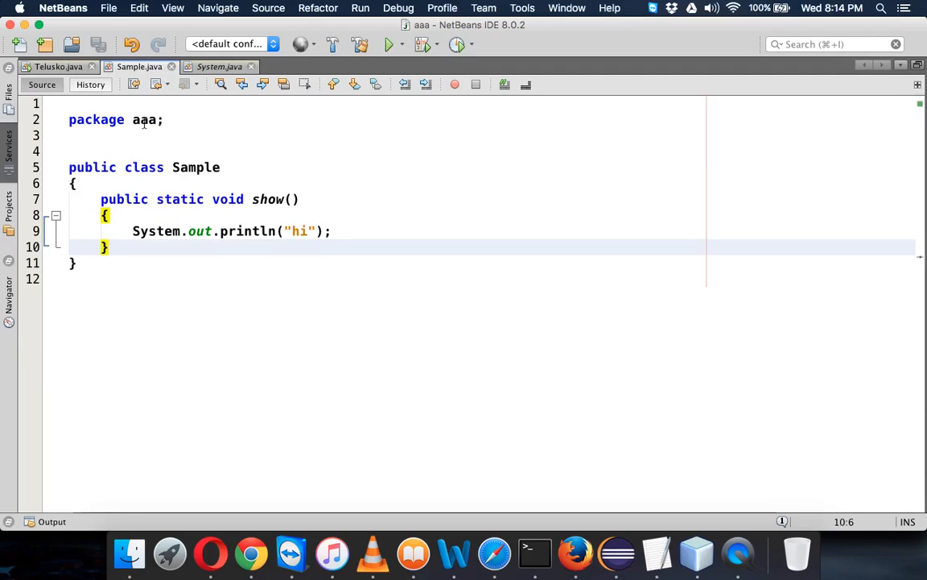
pyautogui.moveTo(128, 231)
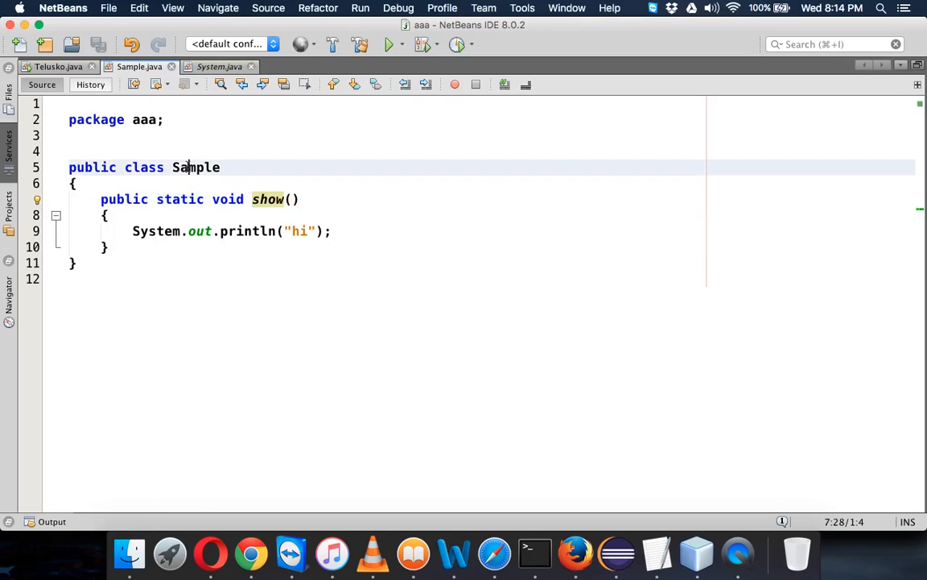
# Switch back to the Telusko.java editor
pyautogui.click(58, 66)
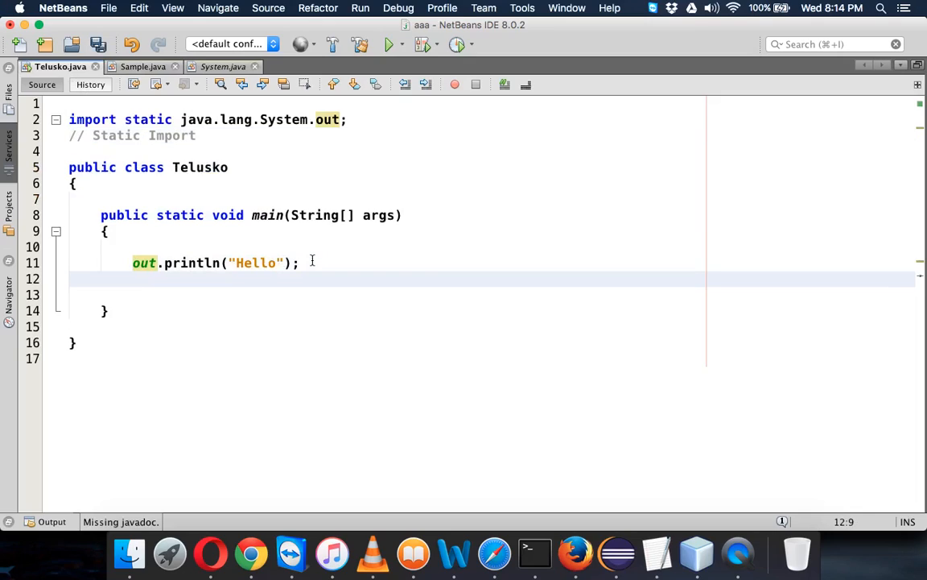
# Call Sample.show() after the Hello print, save, and run the project to print Hello and hi
pyautogui.write('Sample.show();')
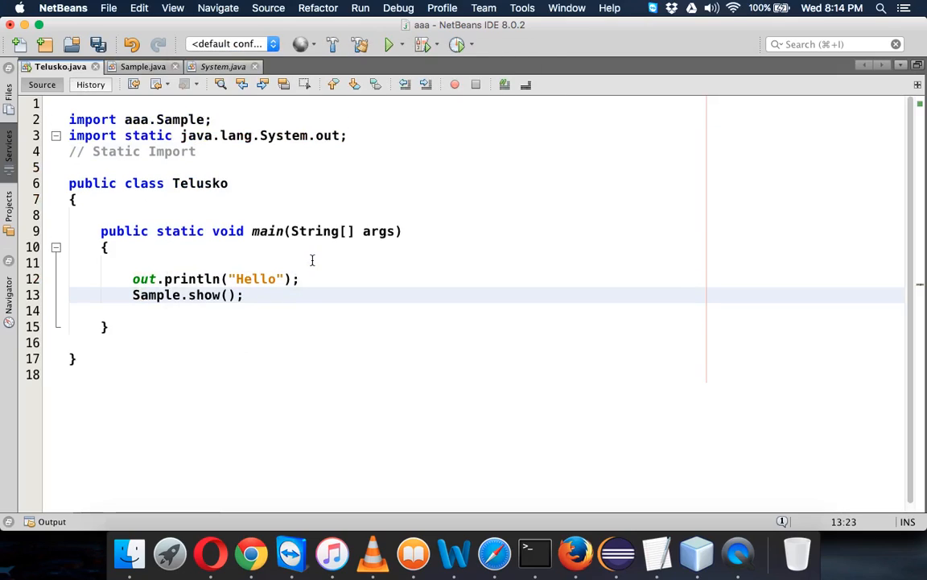
pyautogui.press('cmd+s')
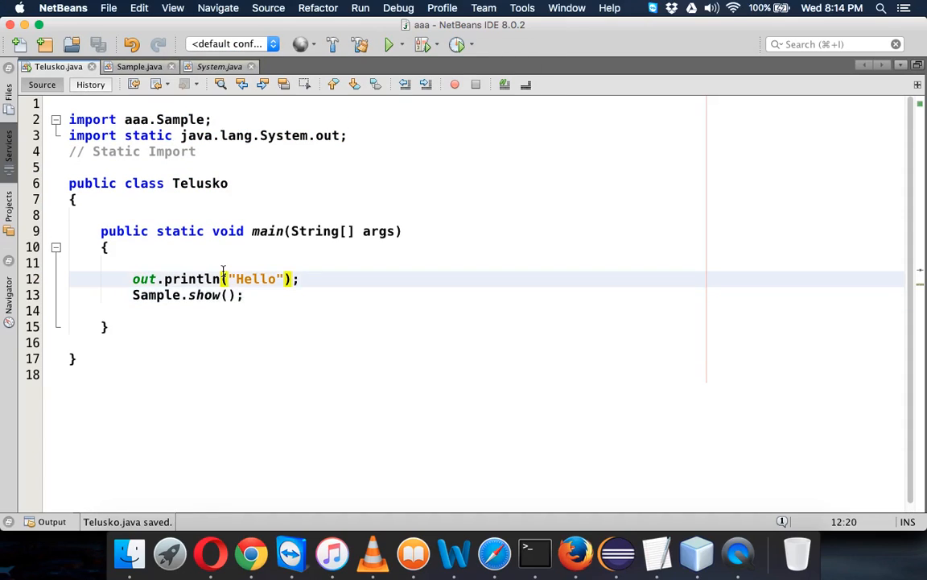
pyautogui.click(389, 44)
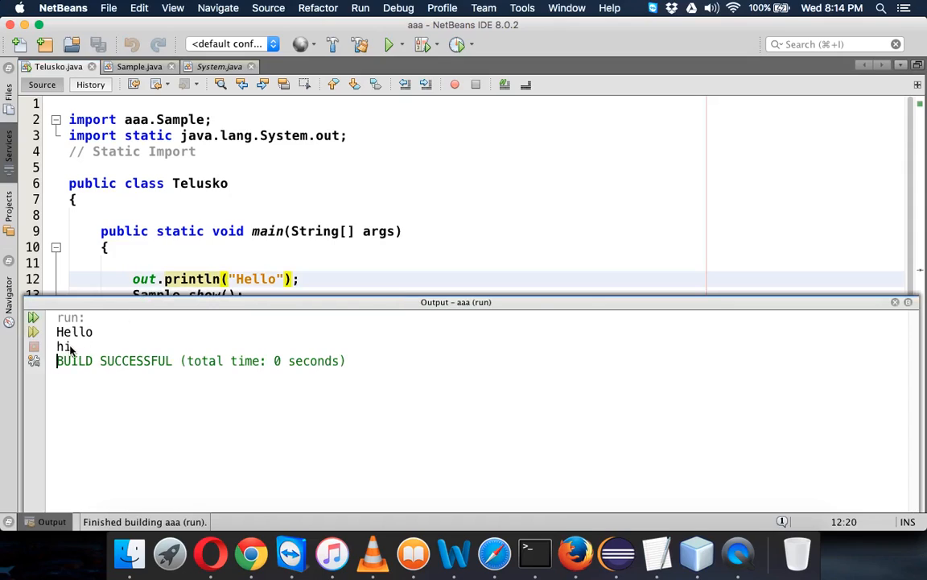
pyautogui.click(139, 66)
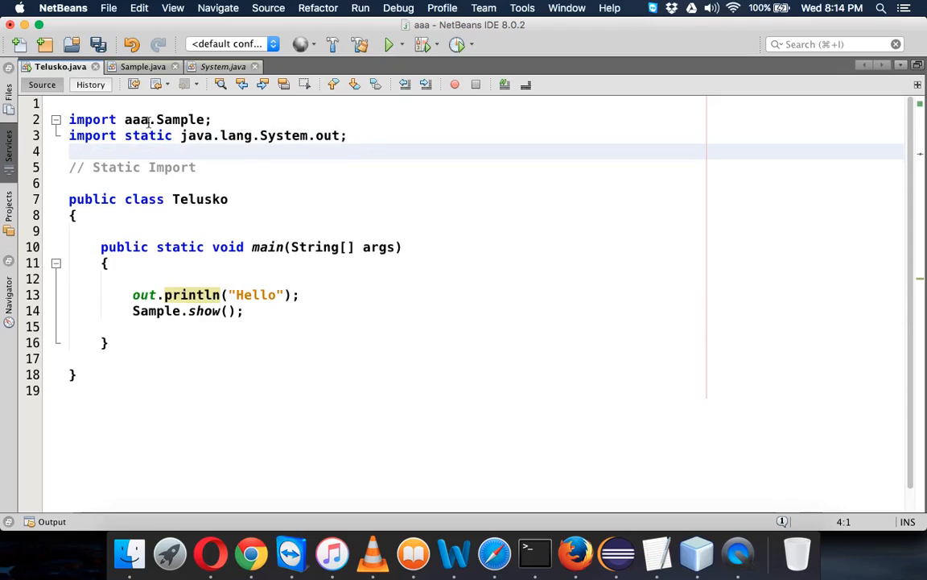
# Write import static aaa.Sample.show; using completion for the Sample class
pyautogui.write('import')
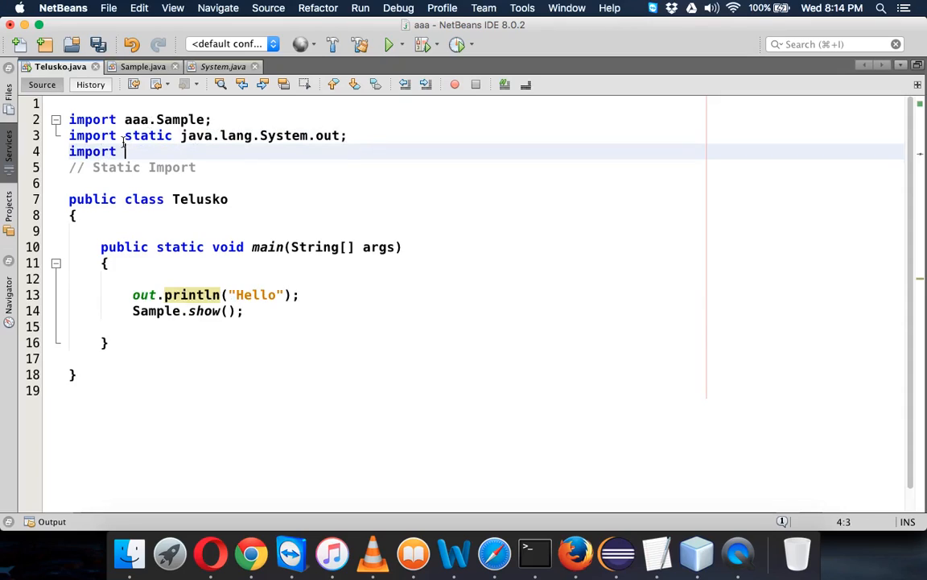
pyautogui.write('aaa.')
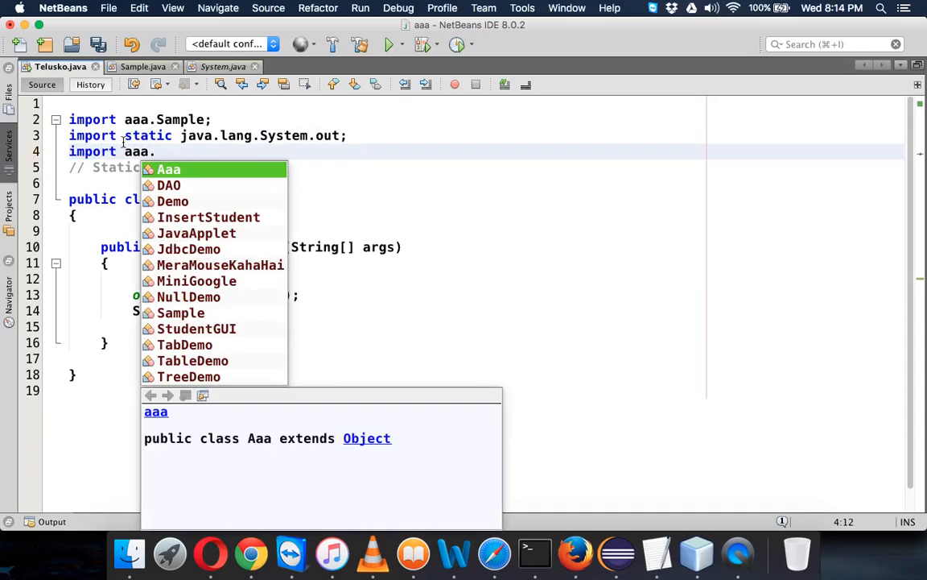
pyautogui.click(181, 313)
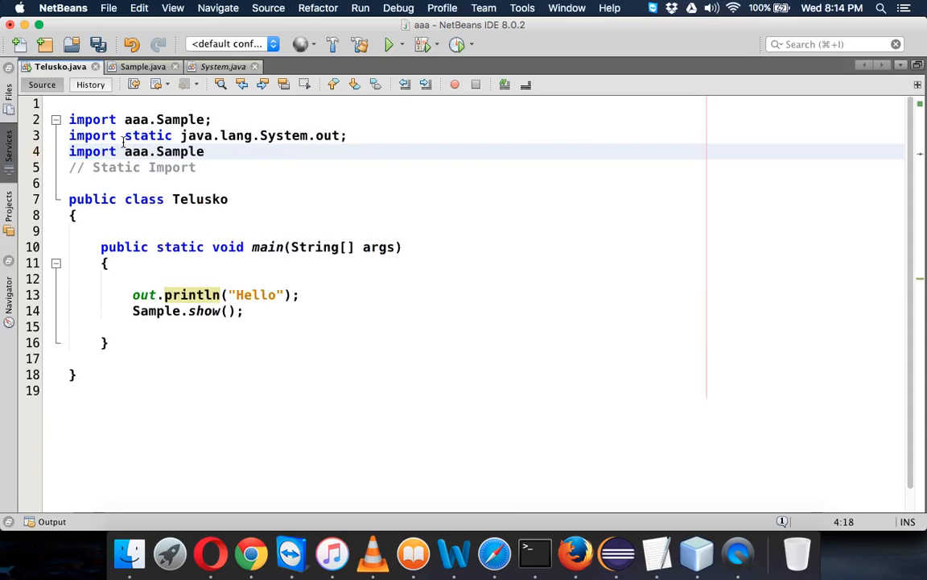
pyautogui.write('.show')
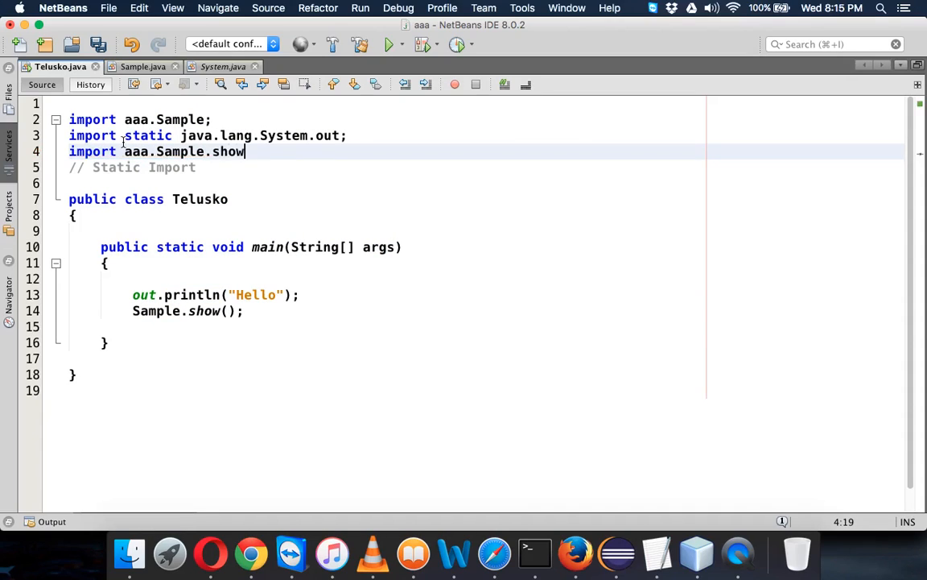
pyautogui.write(';')
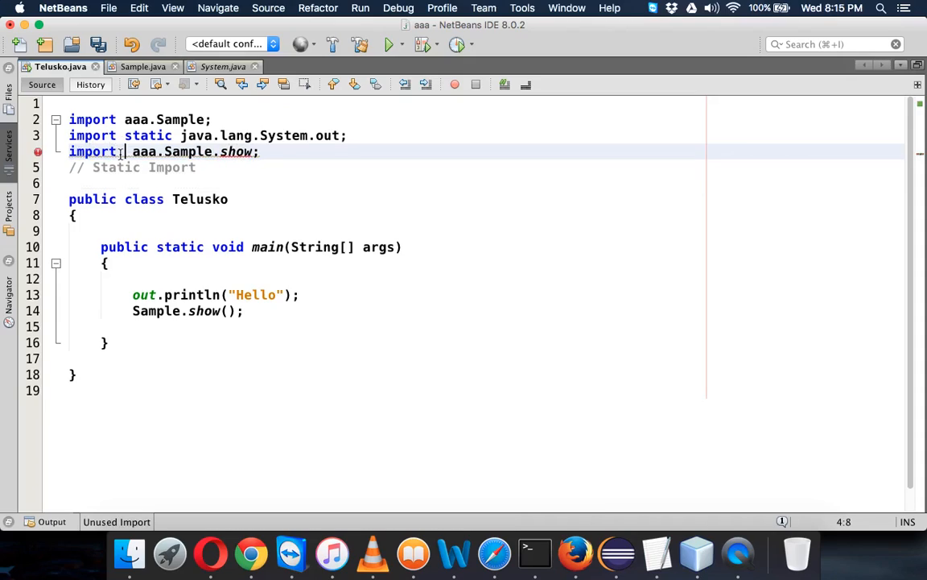
pyautogui.write('static')
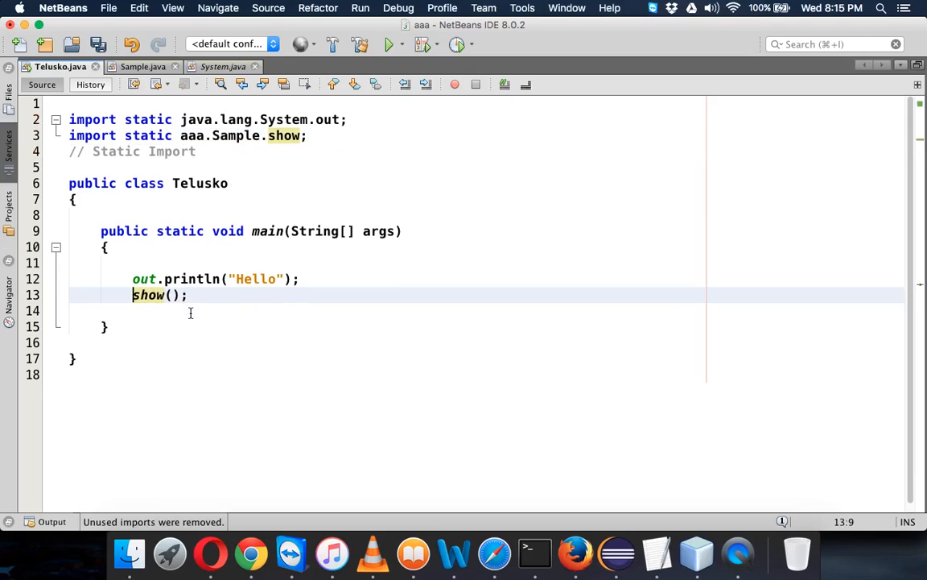
# Save Telusko.java with both static imports and the direct show() call
pyautogui.press('cmd+s')
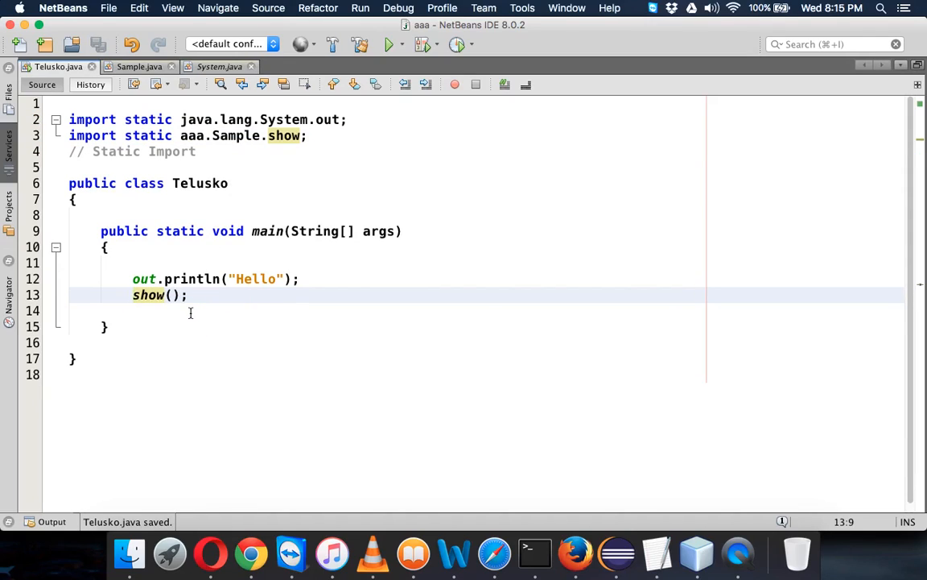
pyautogui.click(389, 44)
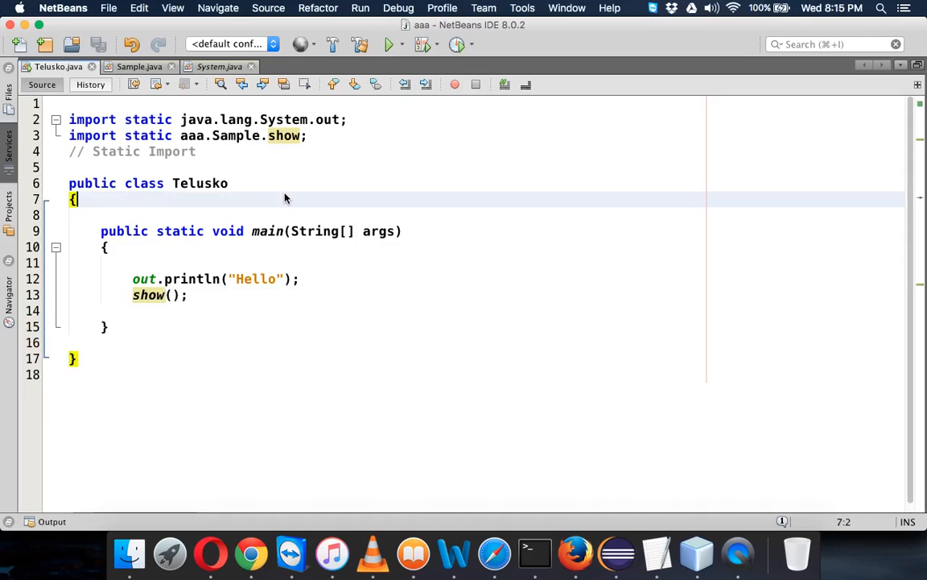
pyautogui.moveTo(681, 280)
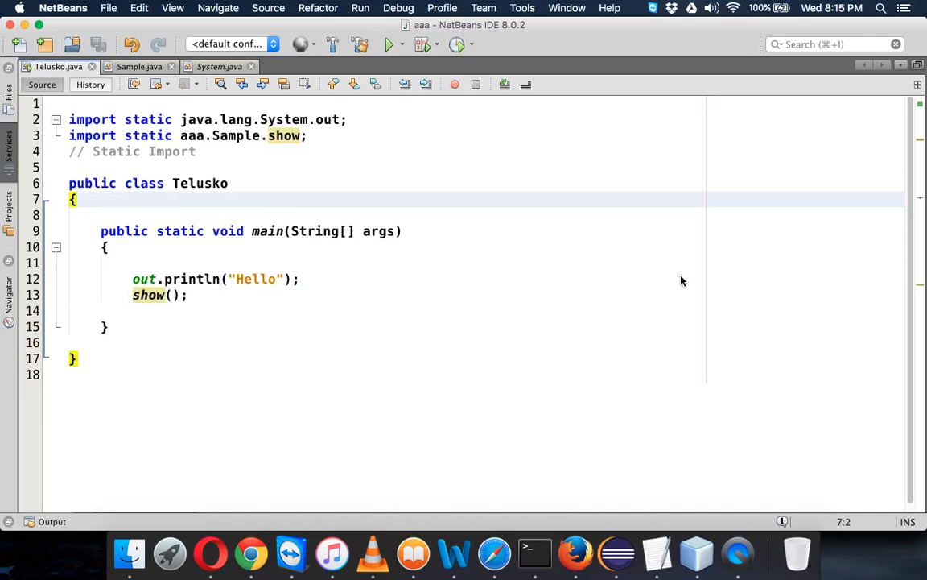